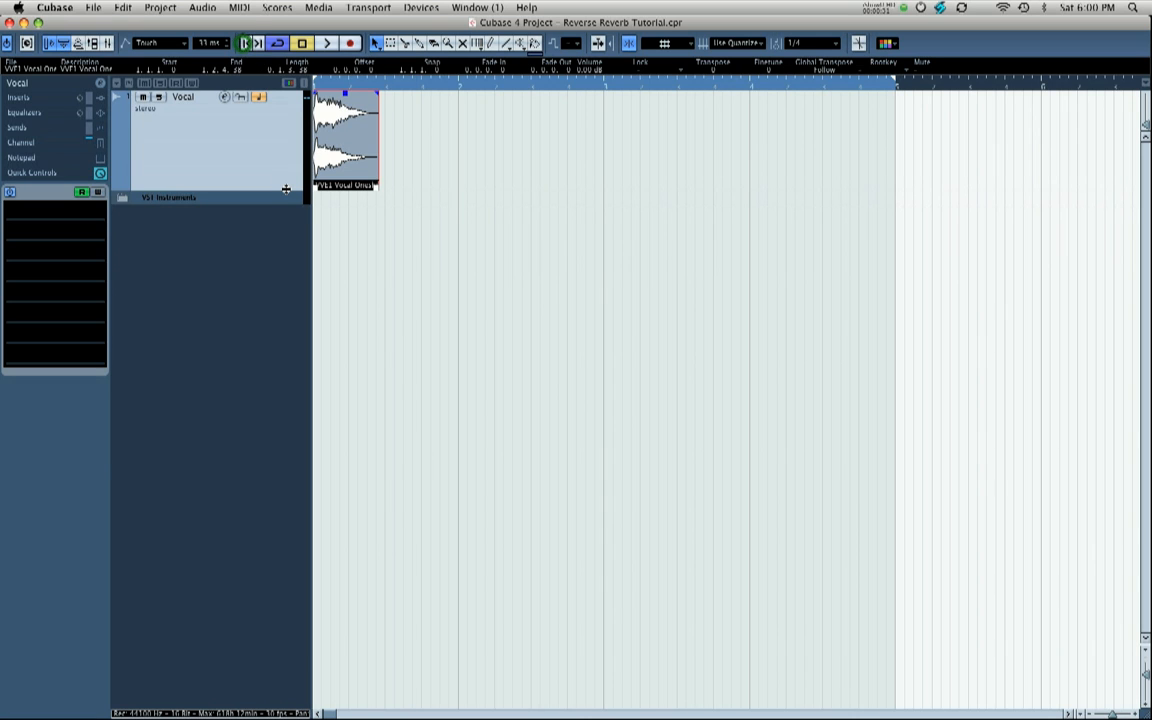
# Step: Select the Vocal track, open its channel settings and list the first insert's effects
pyautogui.click(328, 42)
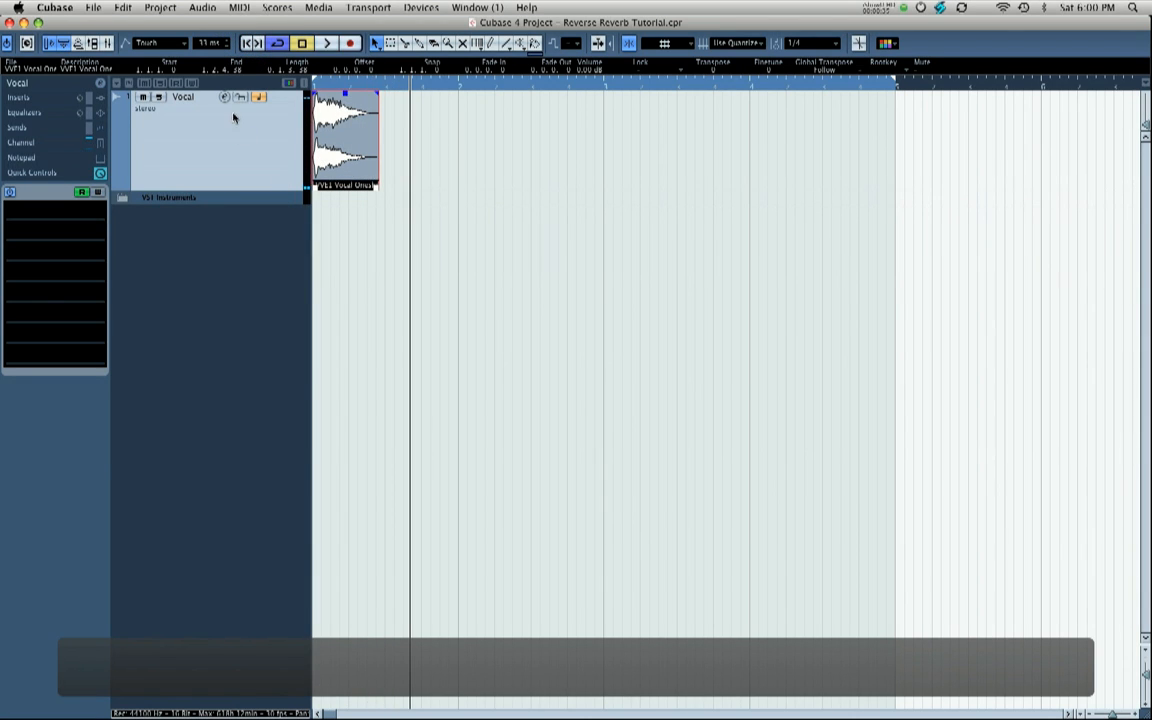
pyautogui.click(224, 96)
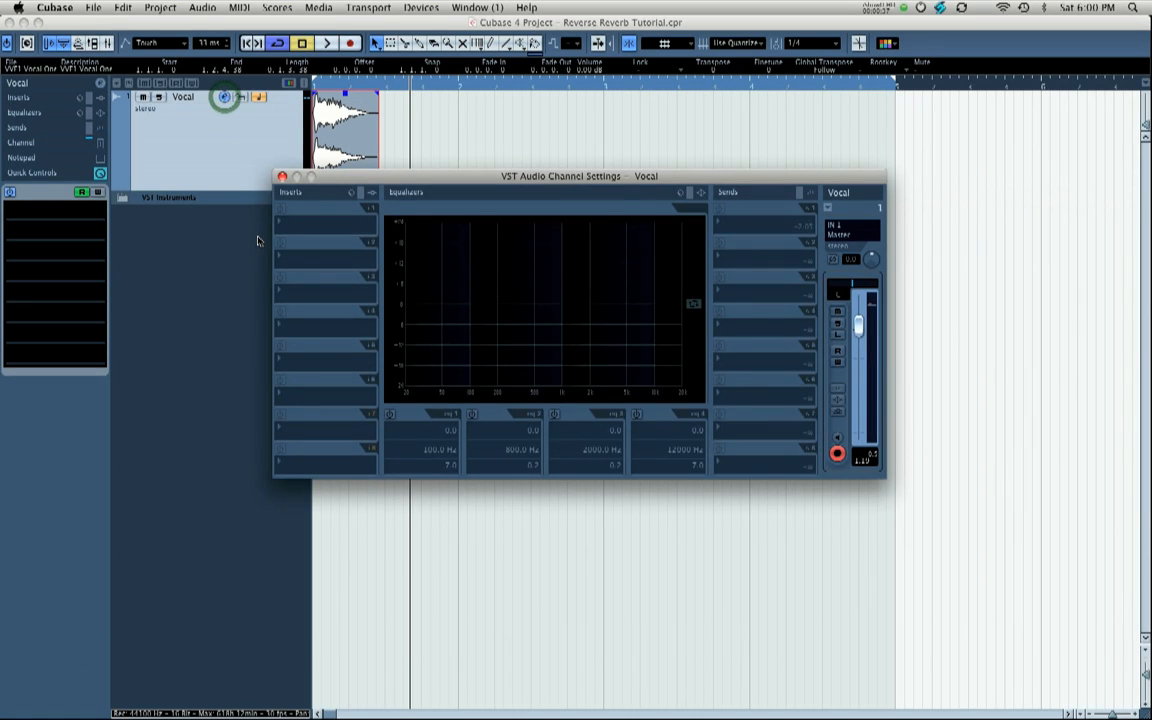
pyautogui.moveTo(280, 248)
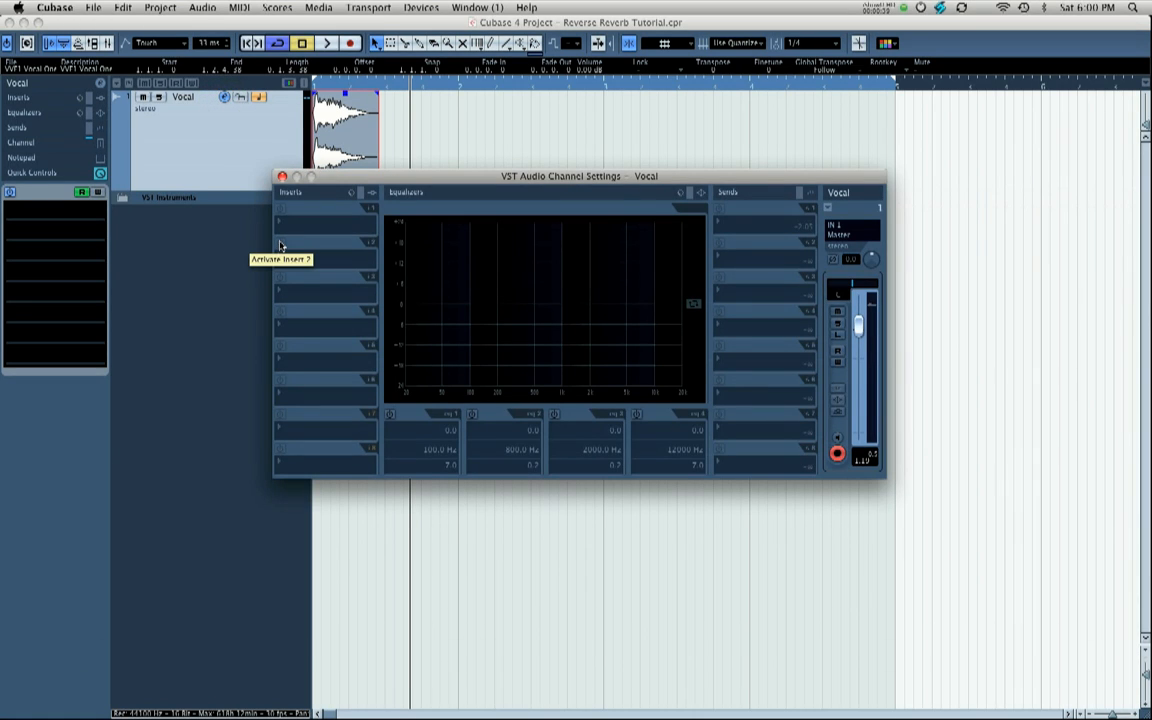
pyautogui.moveTo(322, 226)
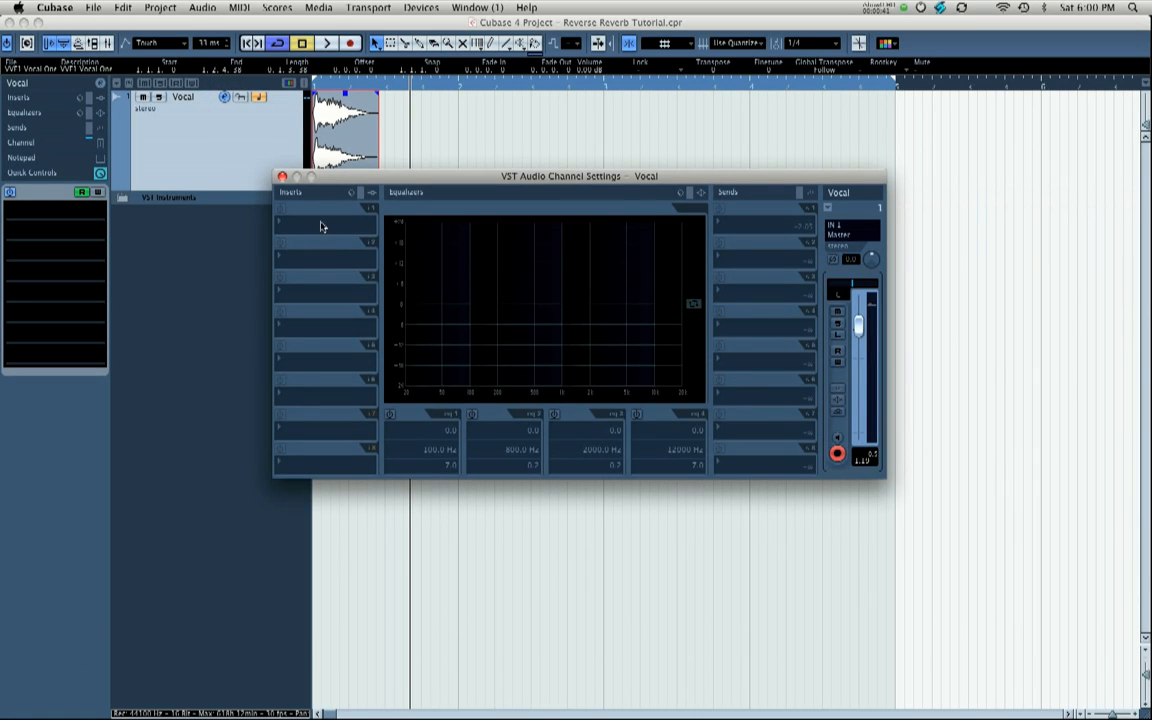
pyautogui.click(322, 224)
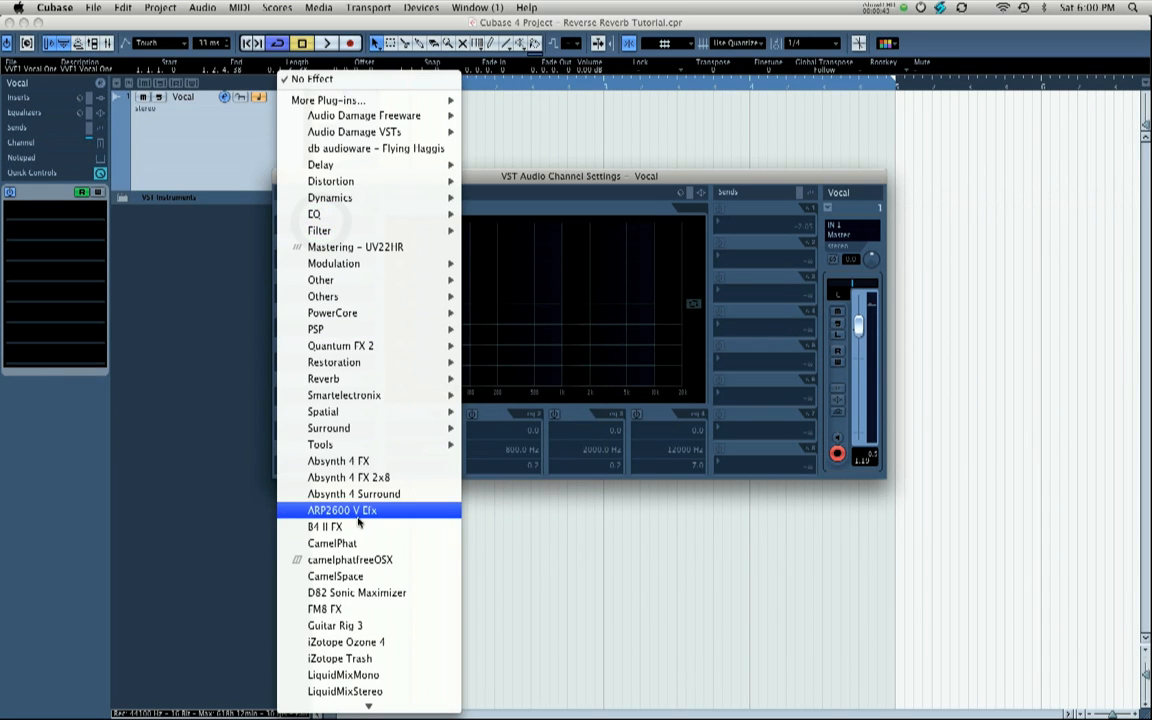
pyautogui.moveTo(322, 412)
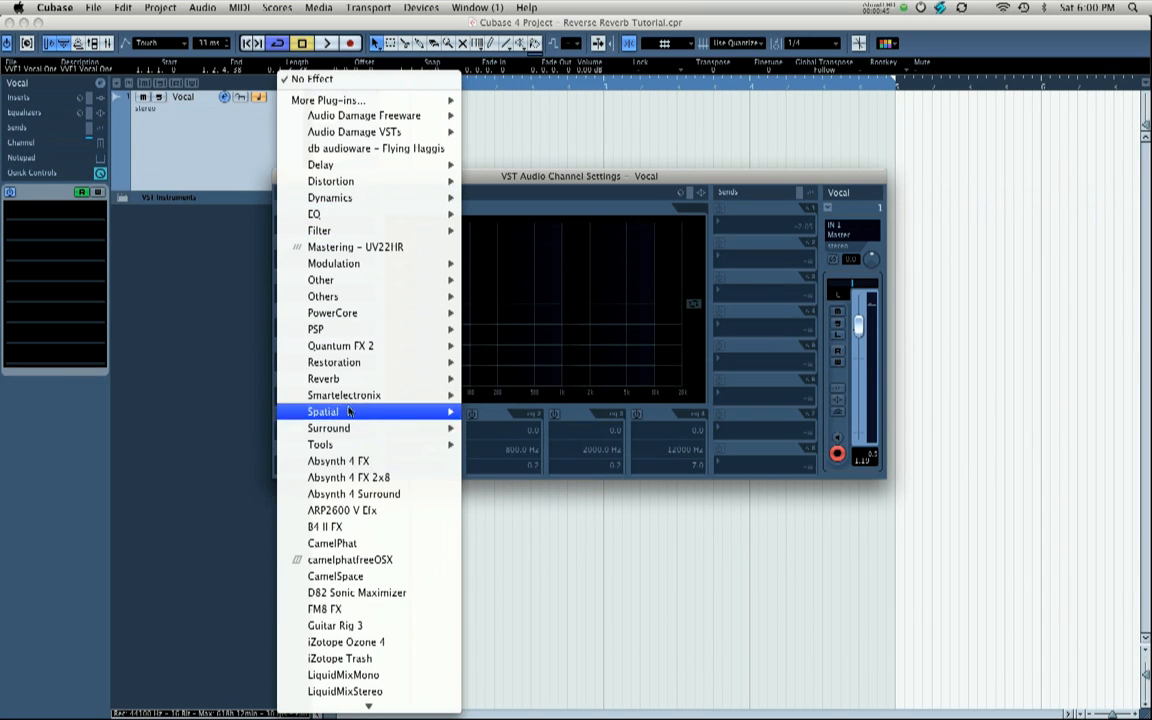
pyautogui.moveTo(324, 378)
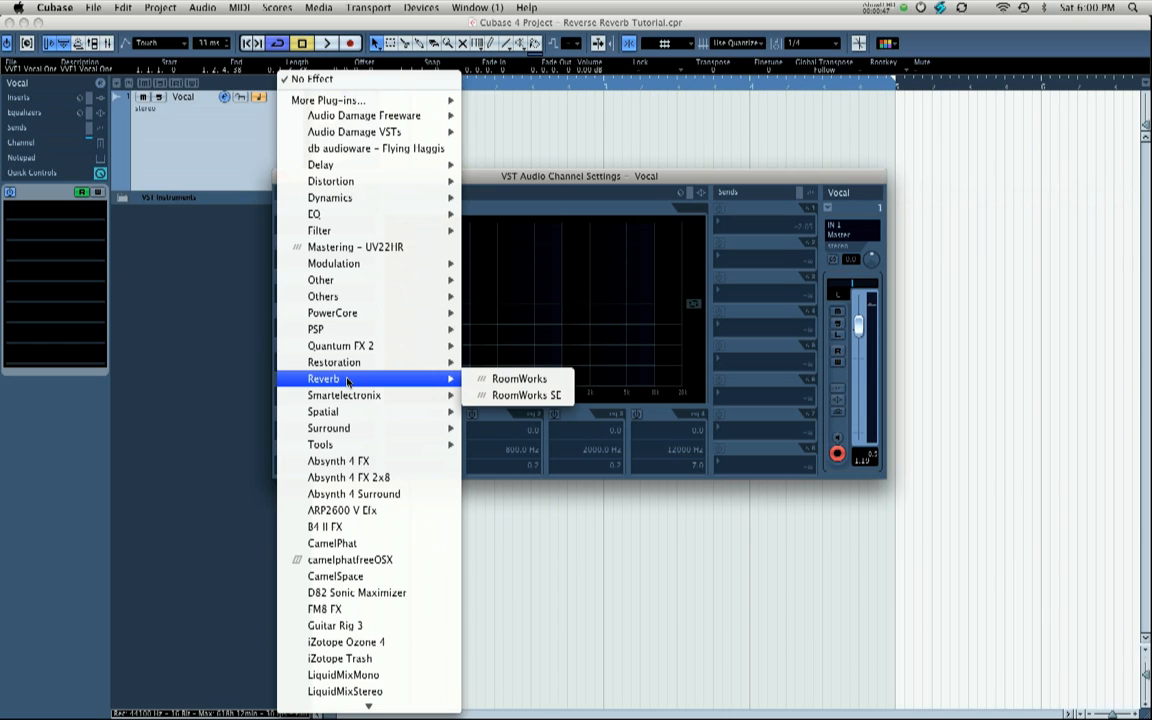
# Step: Insert RoomWorks on the first slot and load a Hall Cathedral preset
pyautogui.click(520, 378)
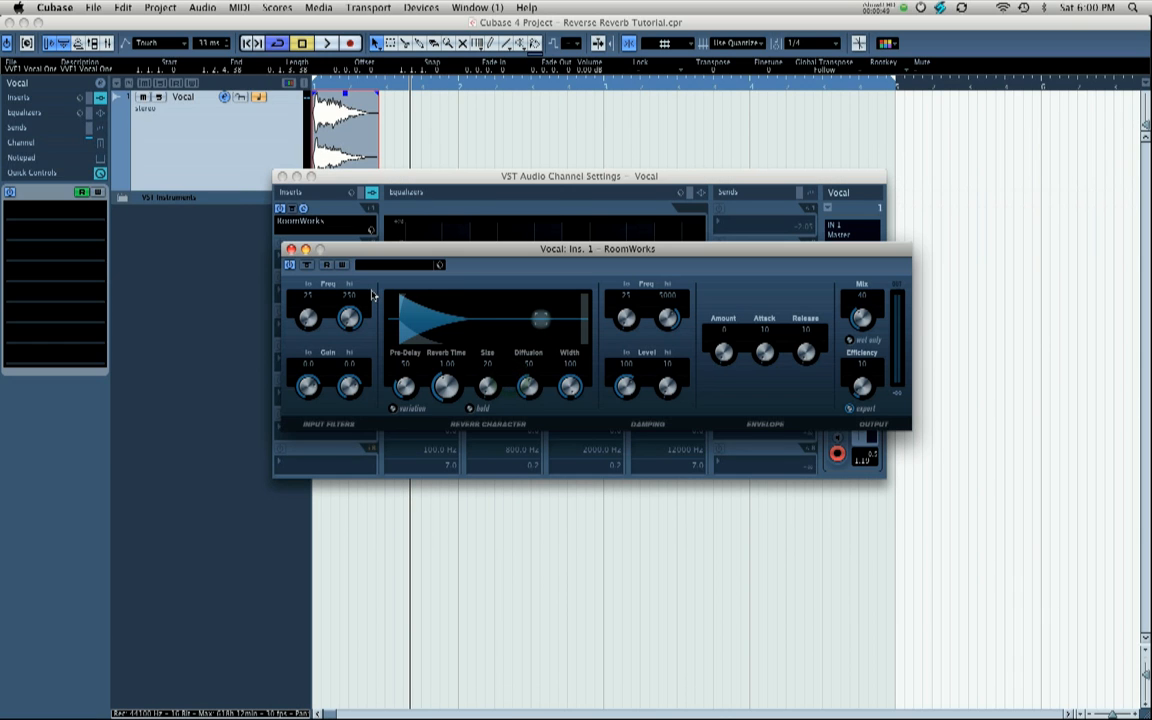
pyautogui.click(384, 264)
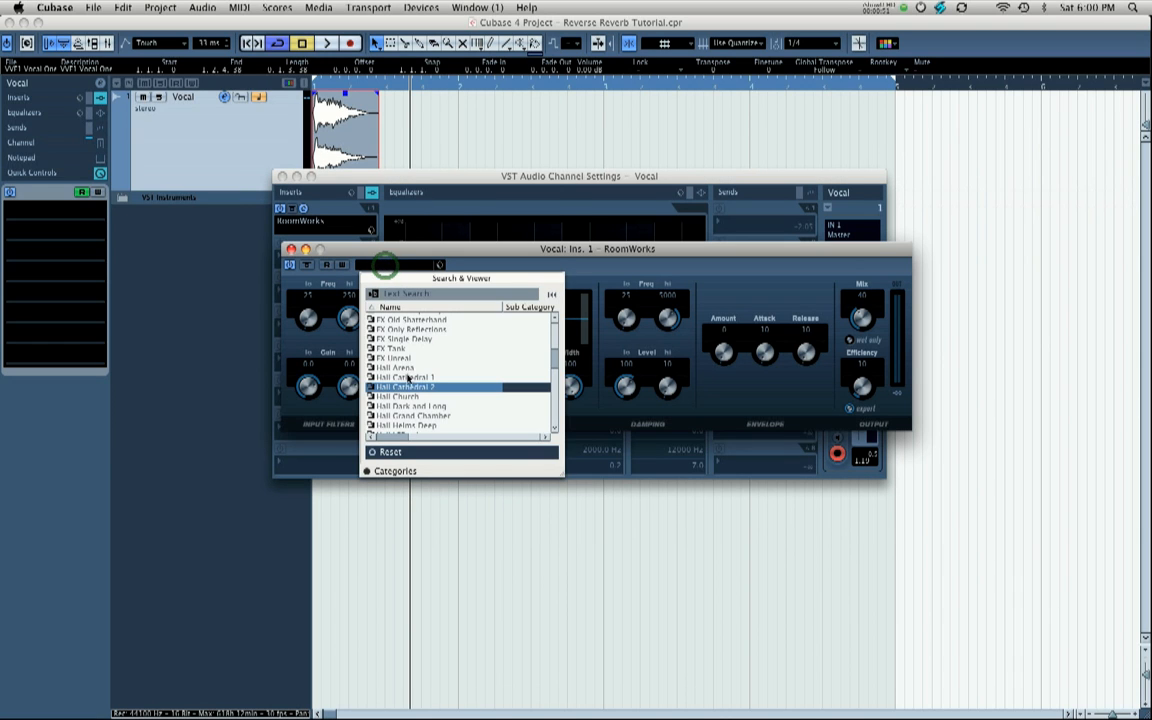
pyautogui.click(404, 376)
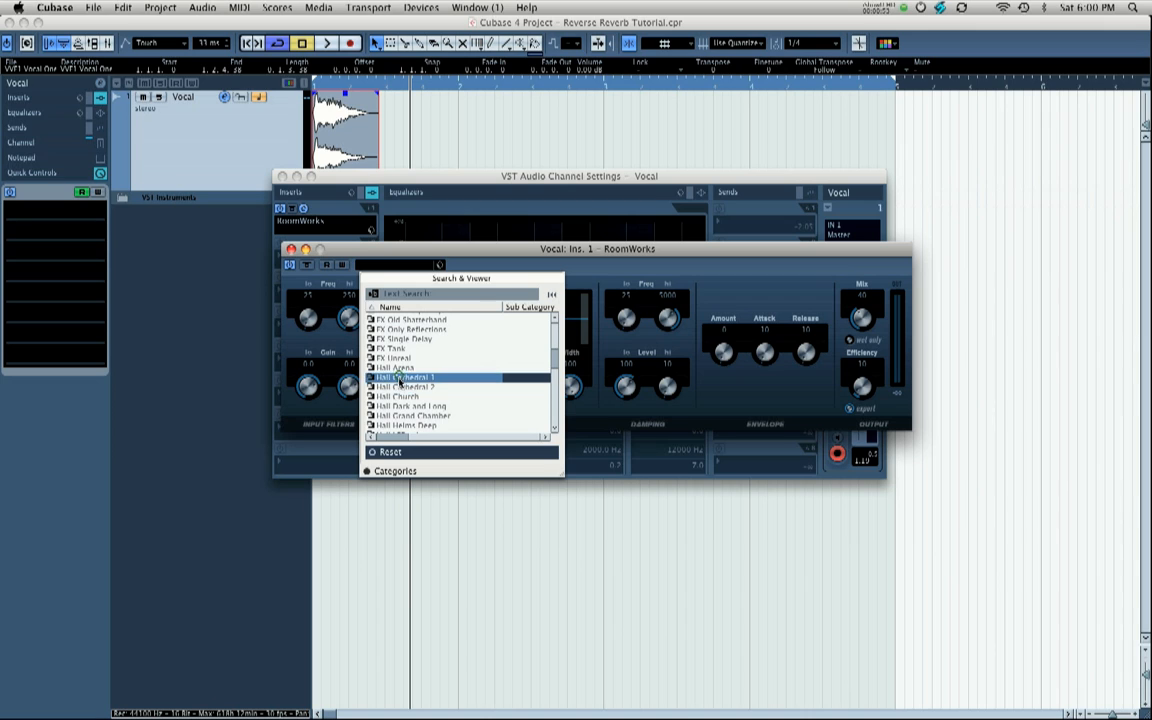
pyautogui.click(404, 386)
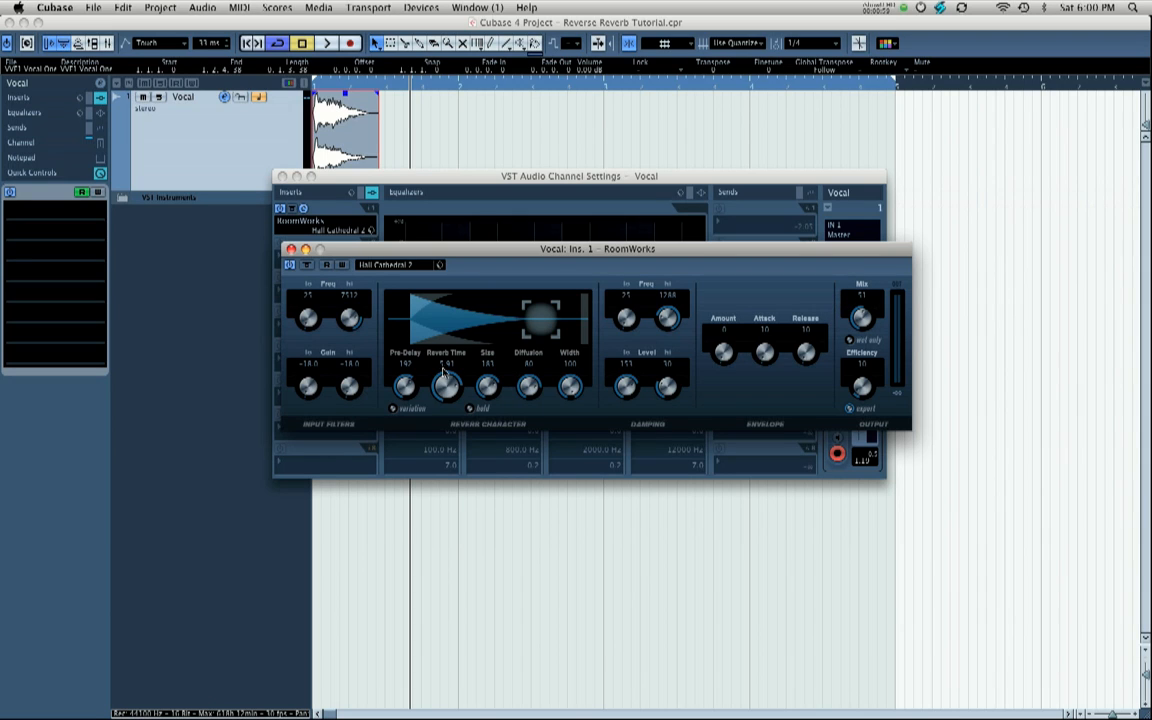
pyautogui.moveTo(462, 370)
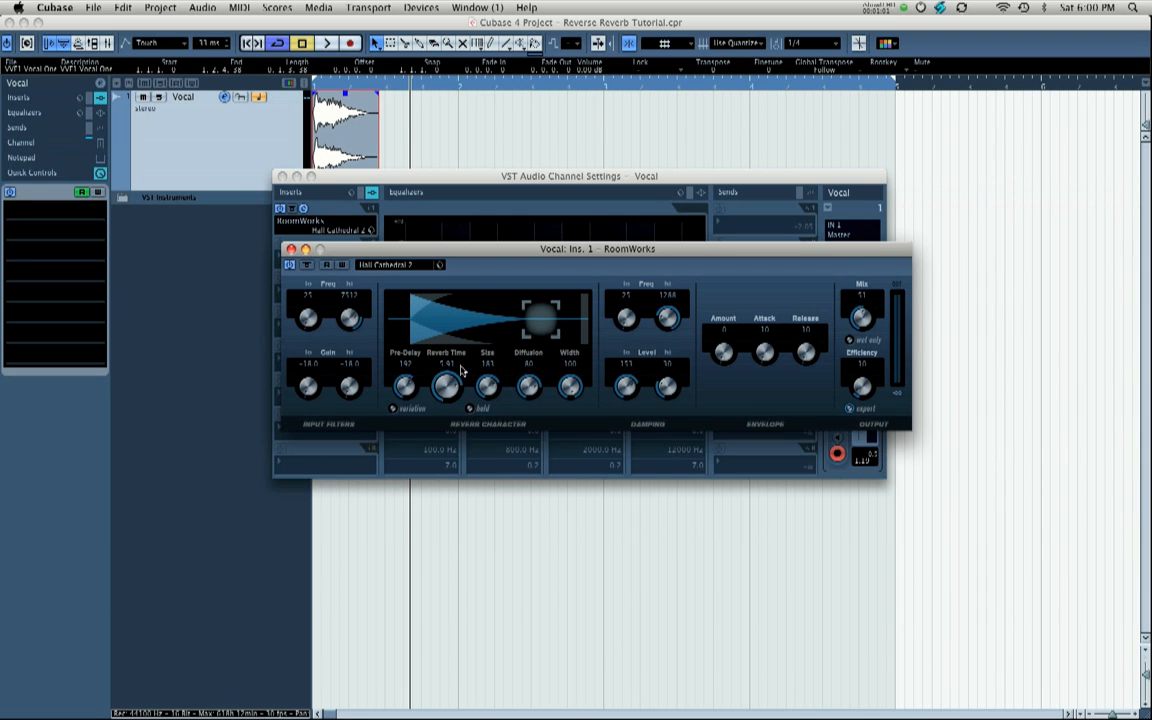
pyautogui.moveTo(536, 322)
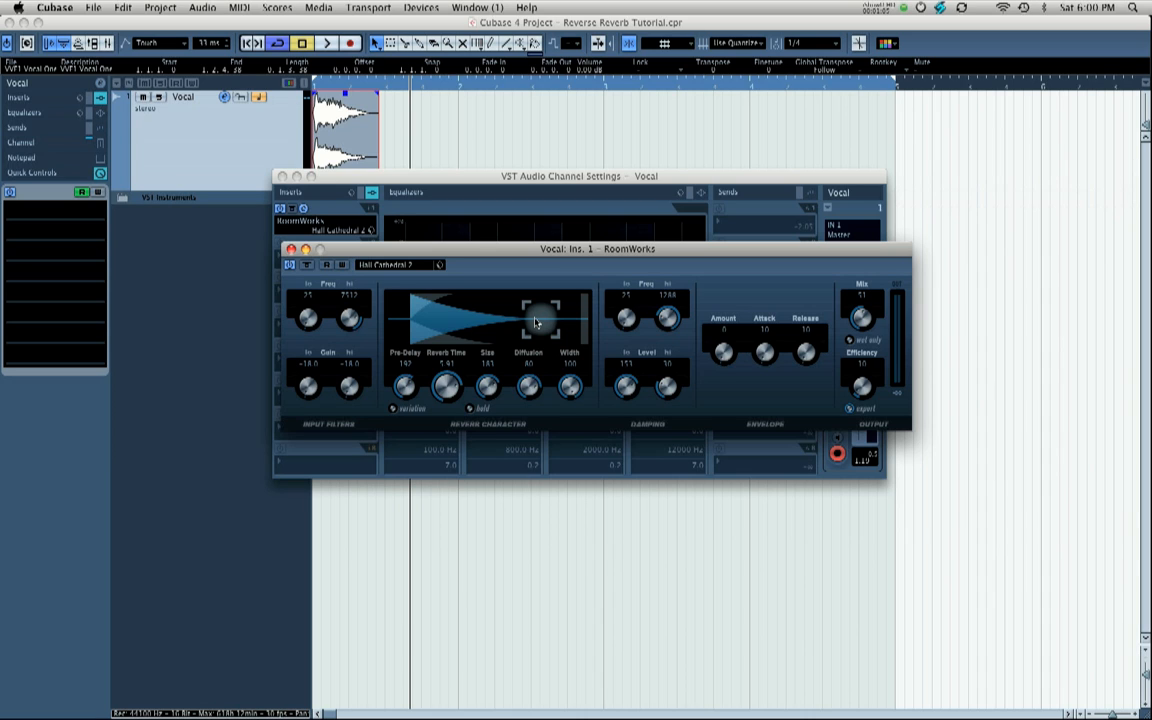
pyautogui.moveTo(316, 266)
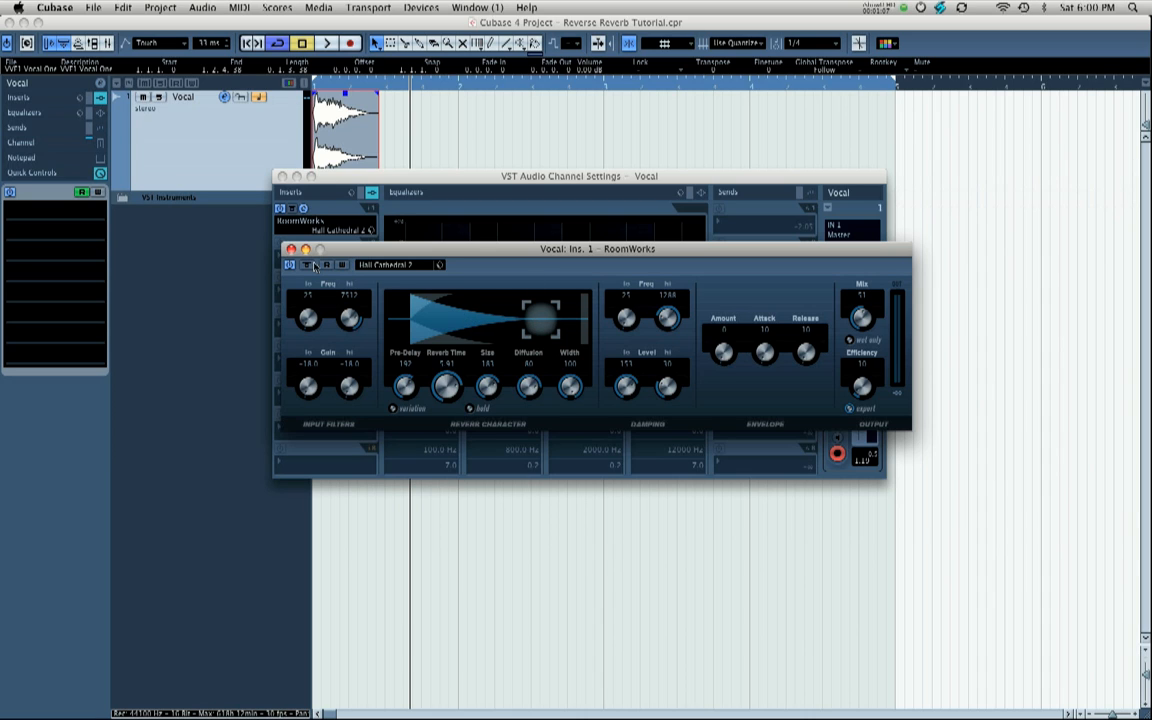
pyautogui.click(292, 248)
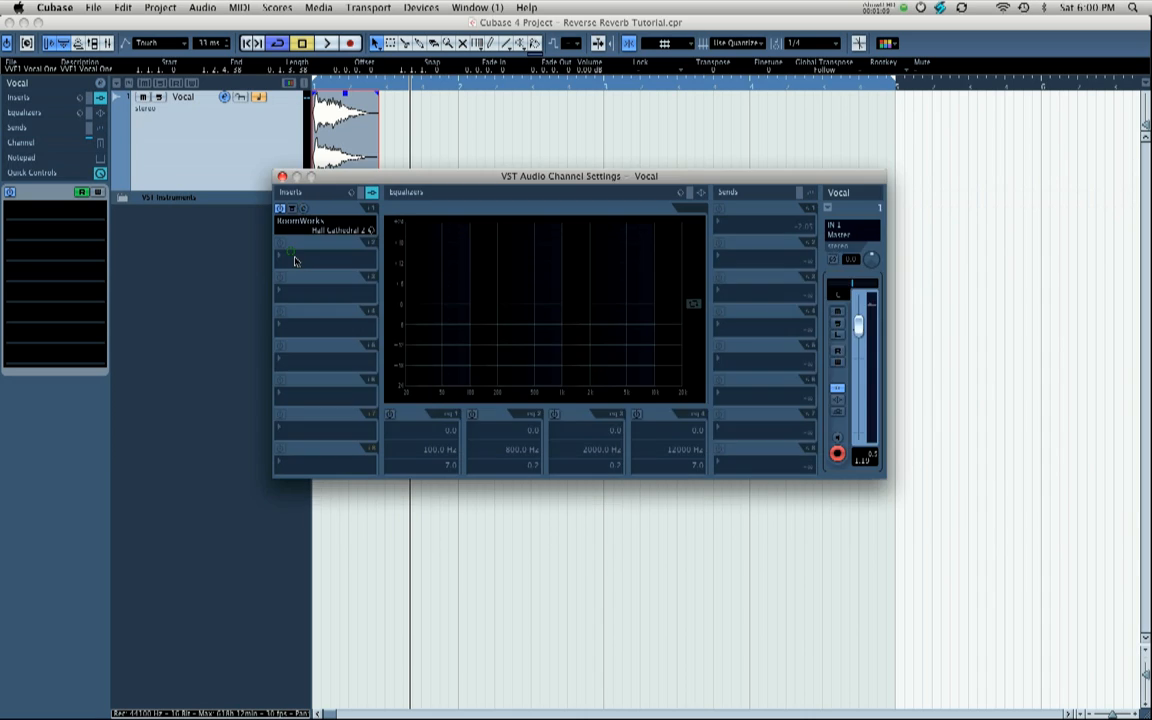
# Step: Close the channel settings and reverse the vocal clip via Process > Reverse
pyautogui.click(282, 176)
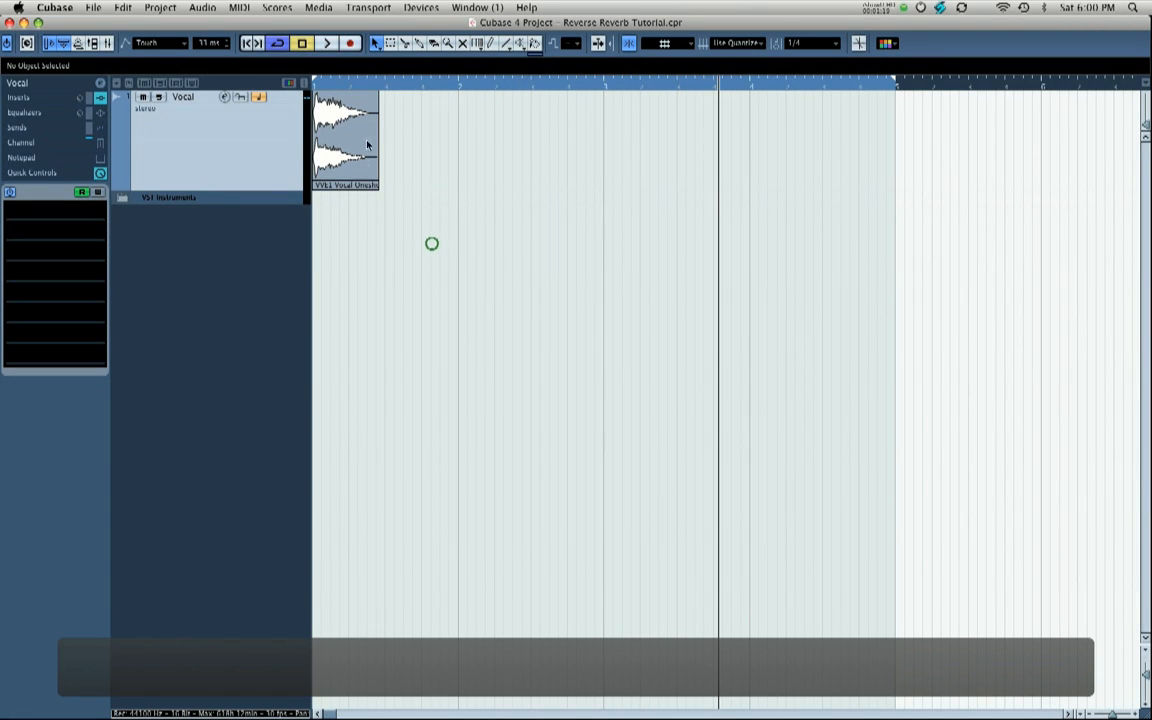
pyautogui.click(344, 140)
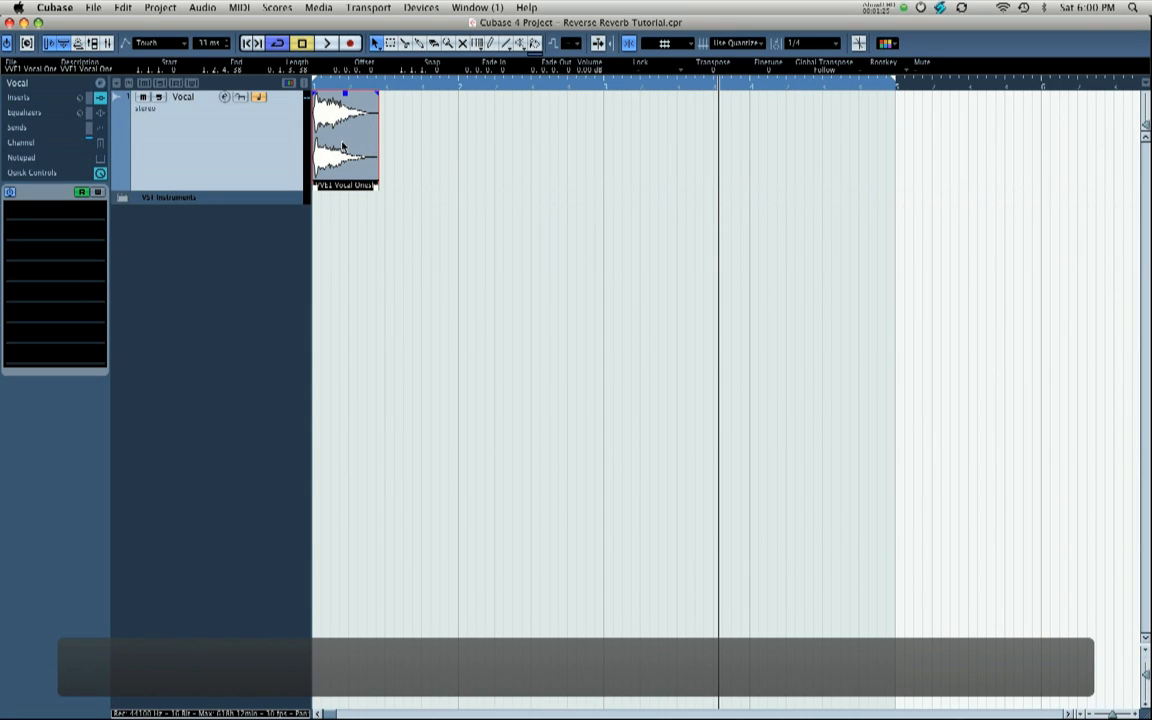
pyautogui.rightClick(344, 140)
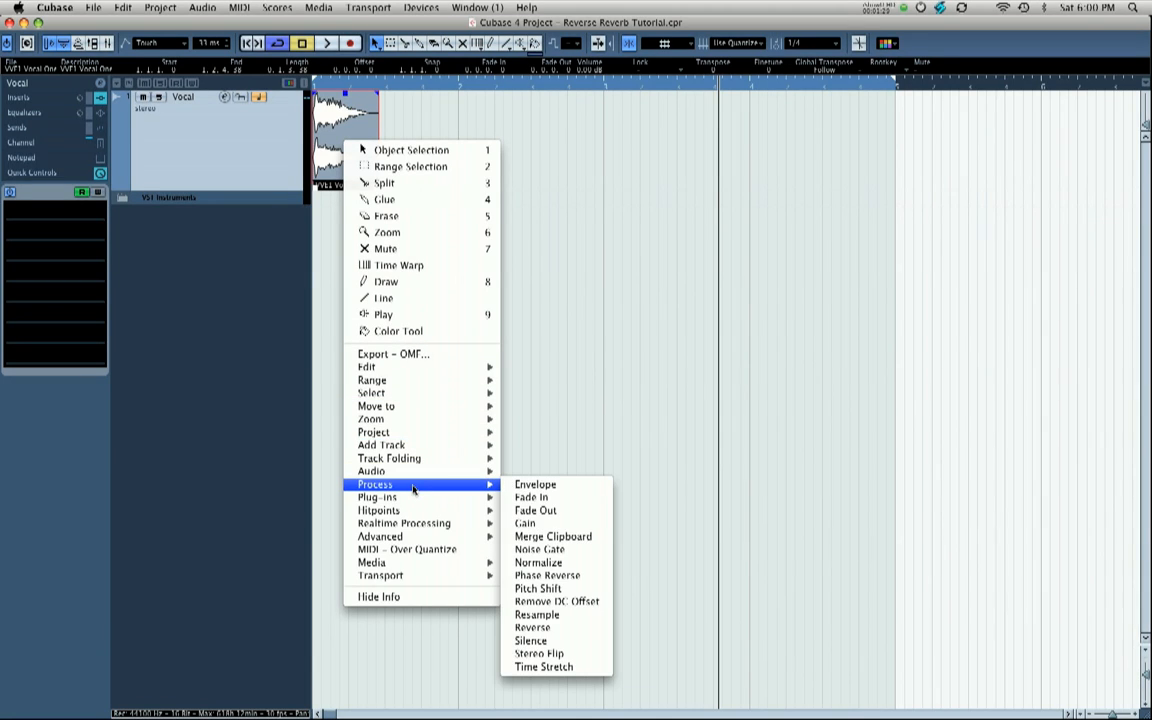
pyautogui.click(532, 628)
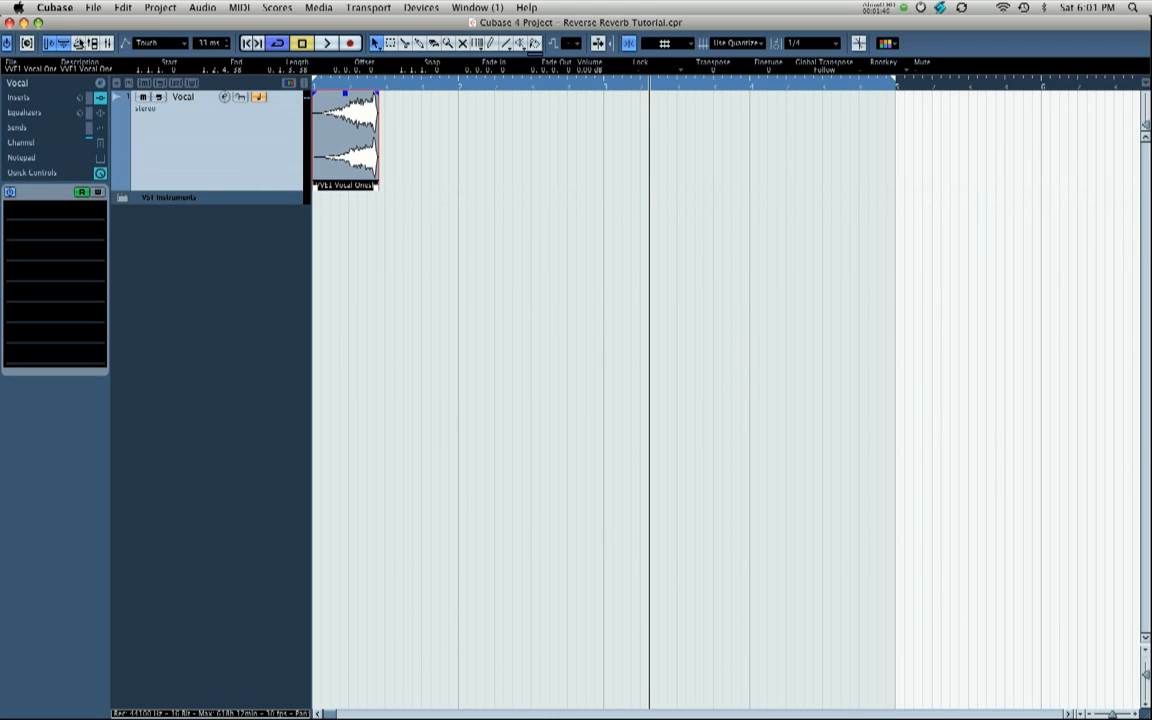
# Step: Export an audio mixdown named Reverse Reverb 1, imported onto a new audio track
pyautogui.click(92, 8)
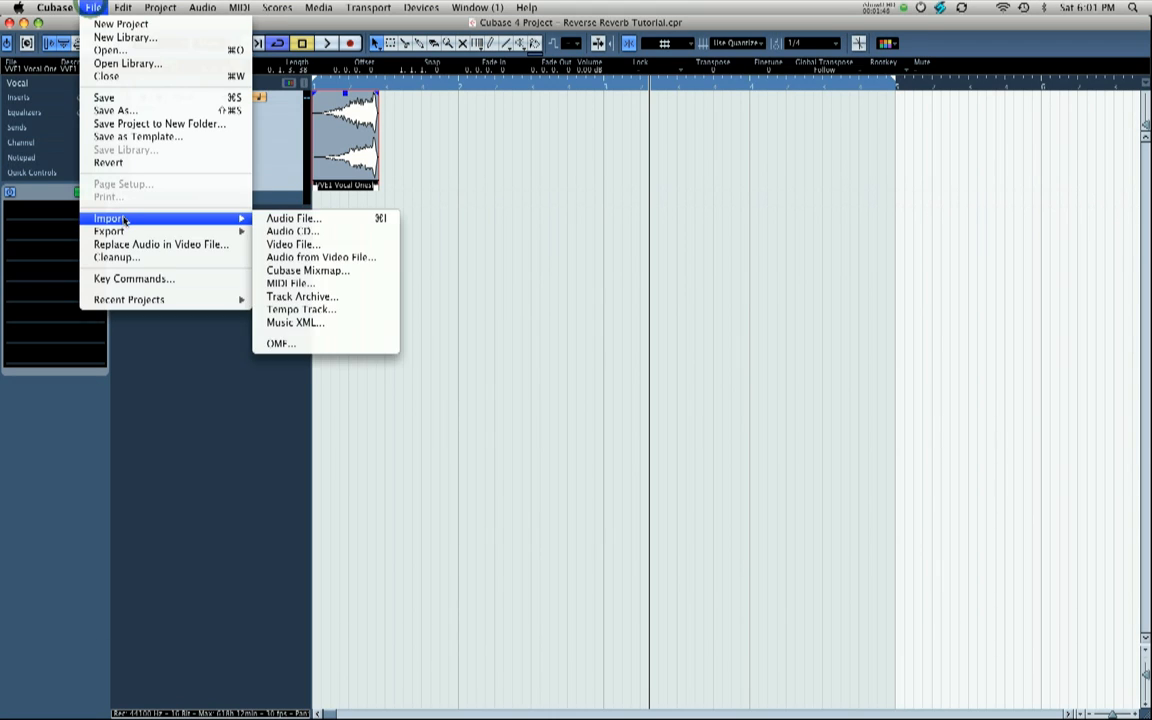
pyautogui.moveTo(108, 232)
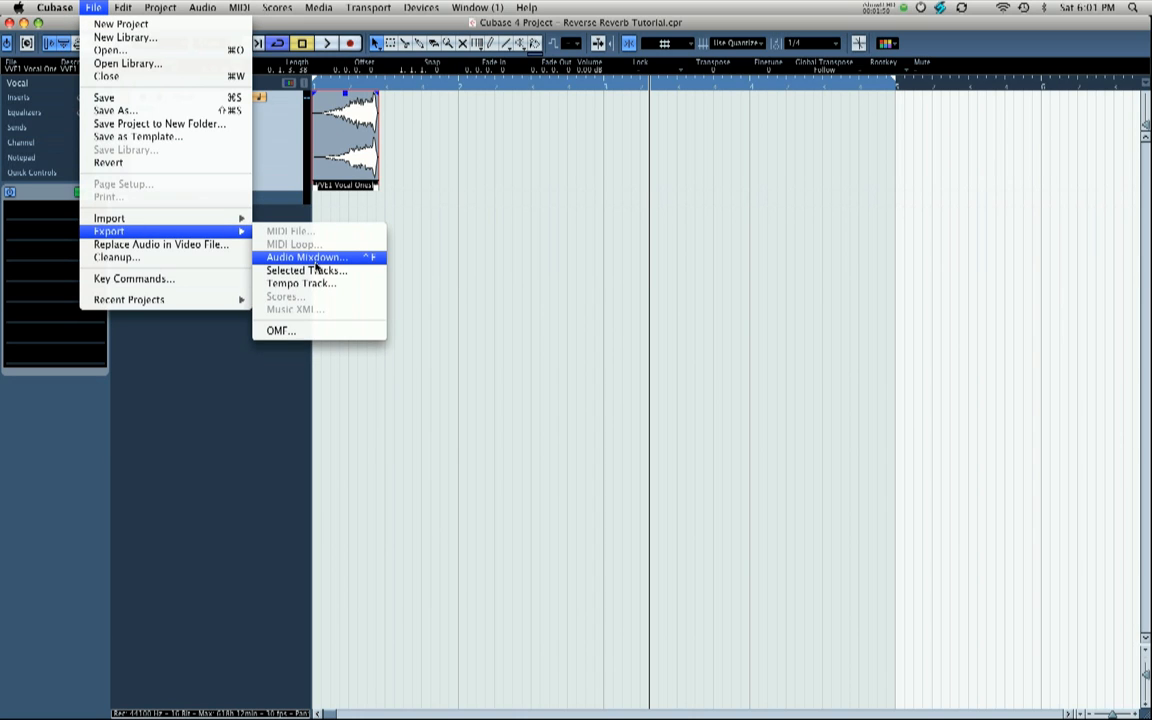
pyautogui.click(304, 256)
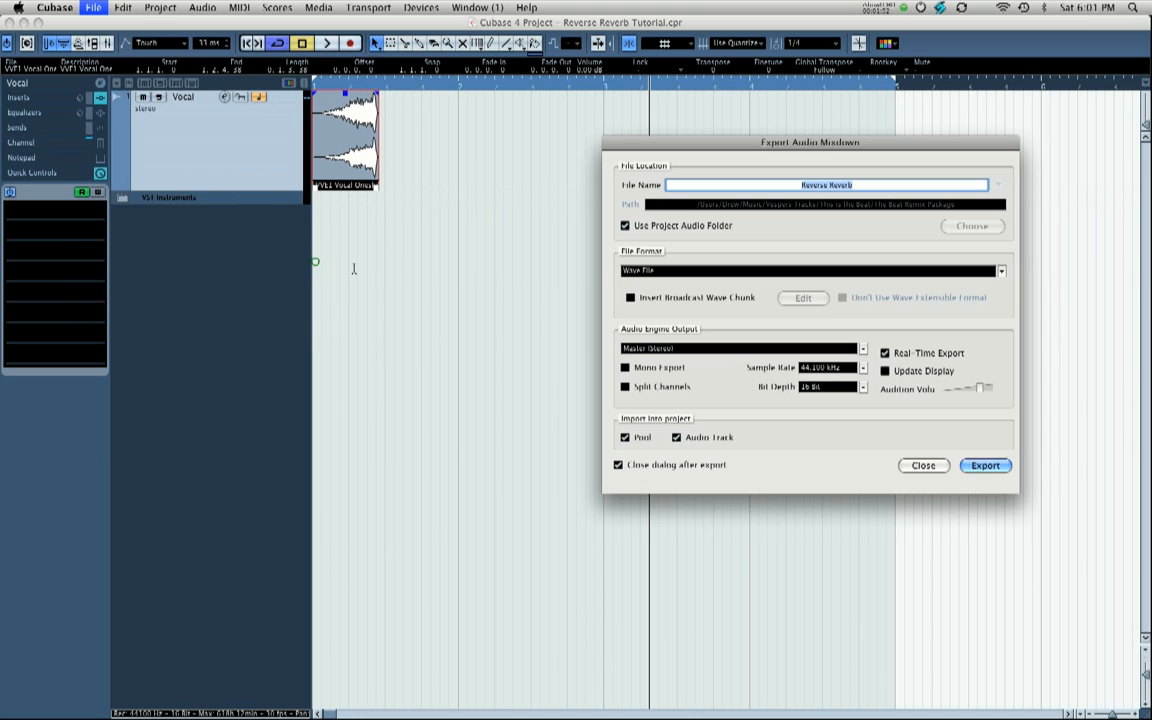
pyautogui.click(828, 184)
pyautogui.write(' 2')
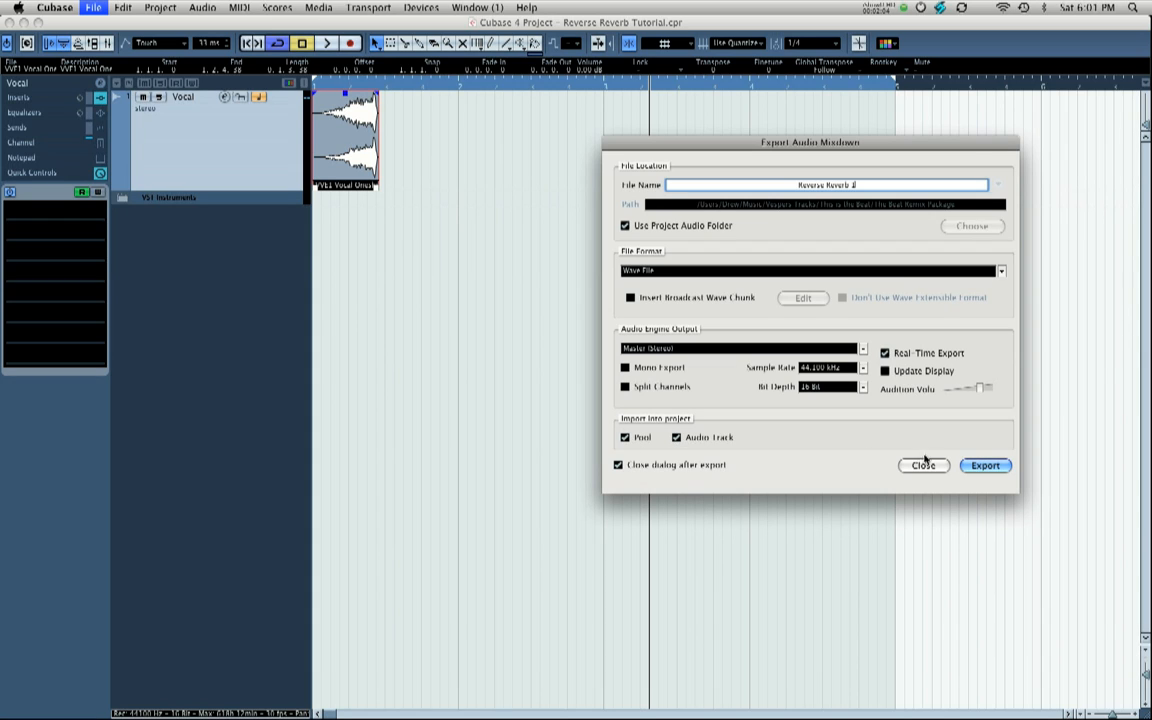
pyautogui.click(984, 464)
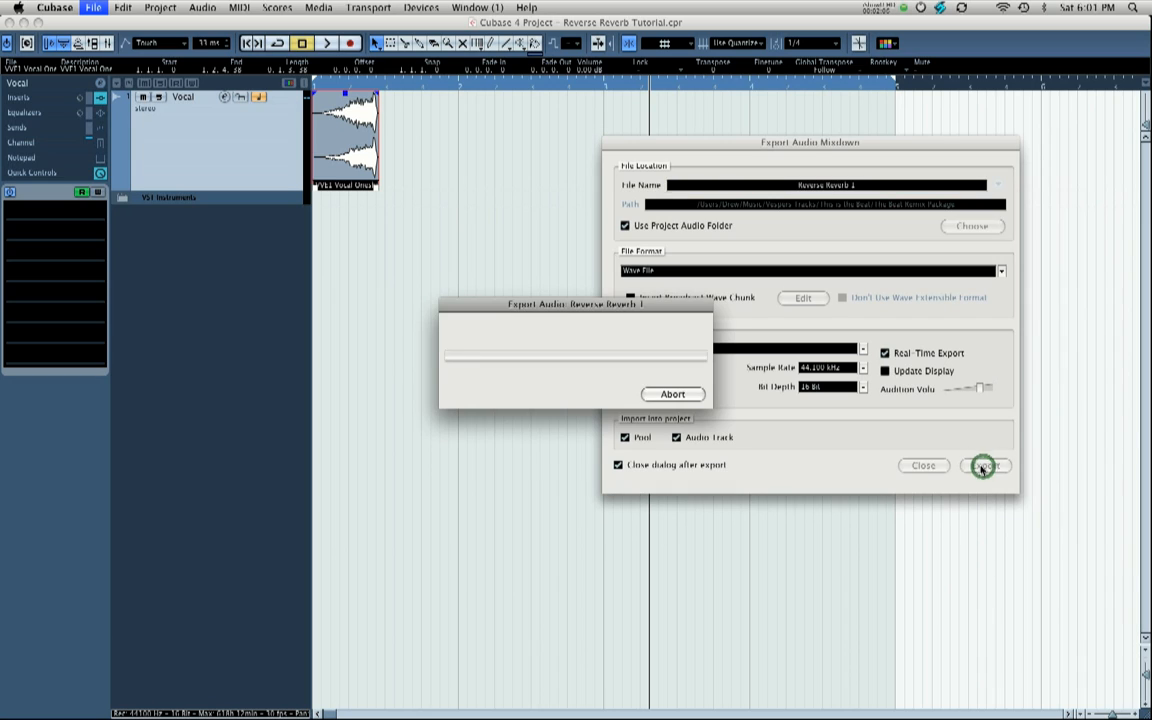
pyautogui.click(984, 466)
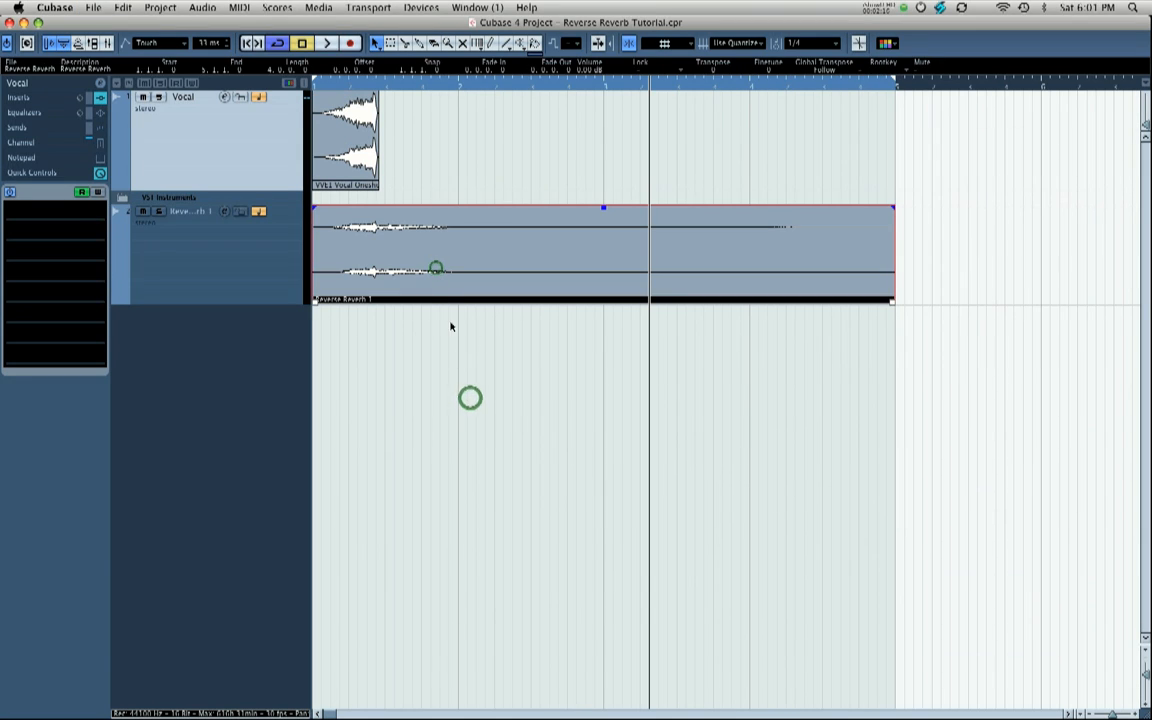
# Step: Normalize the Reverse Reverb 1 clip to full level via Process > Normalize
pyautogui.rightClick(470, 398)
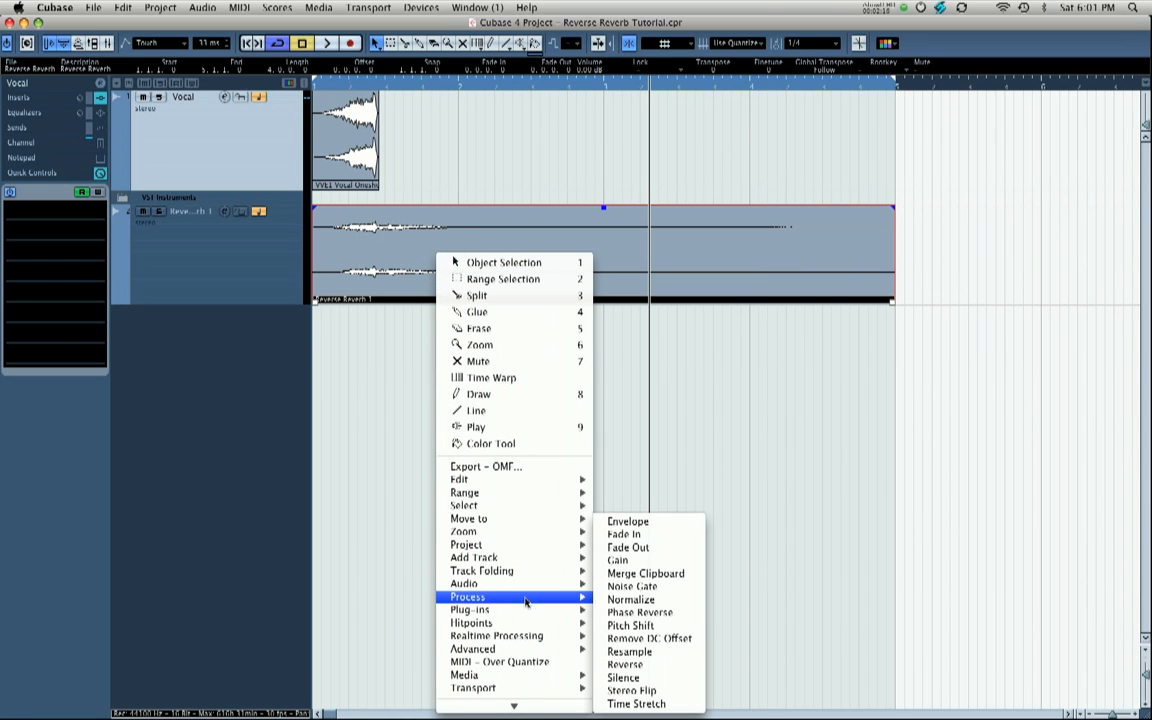
pyautogui.moveTo(630, 600)
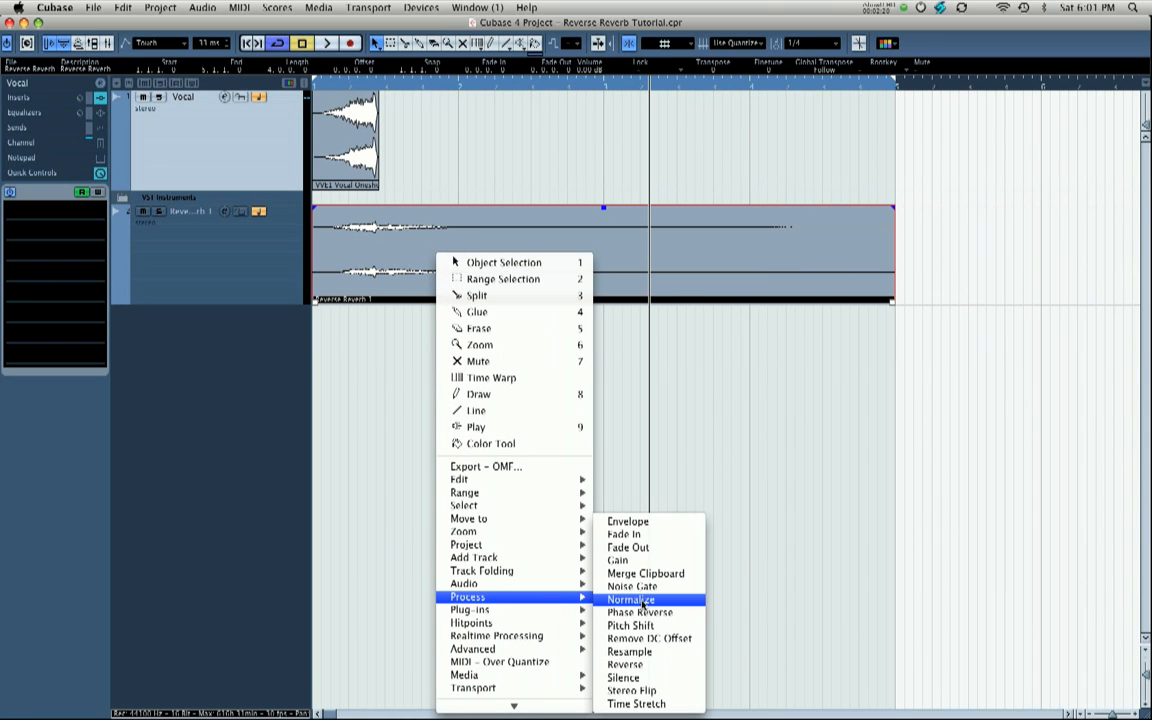
pyautogui.click(630, 600)
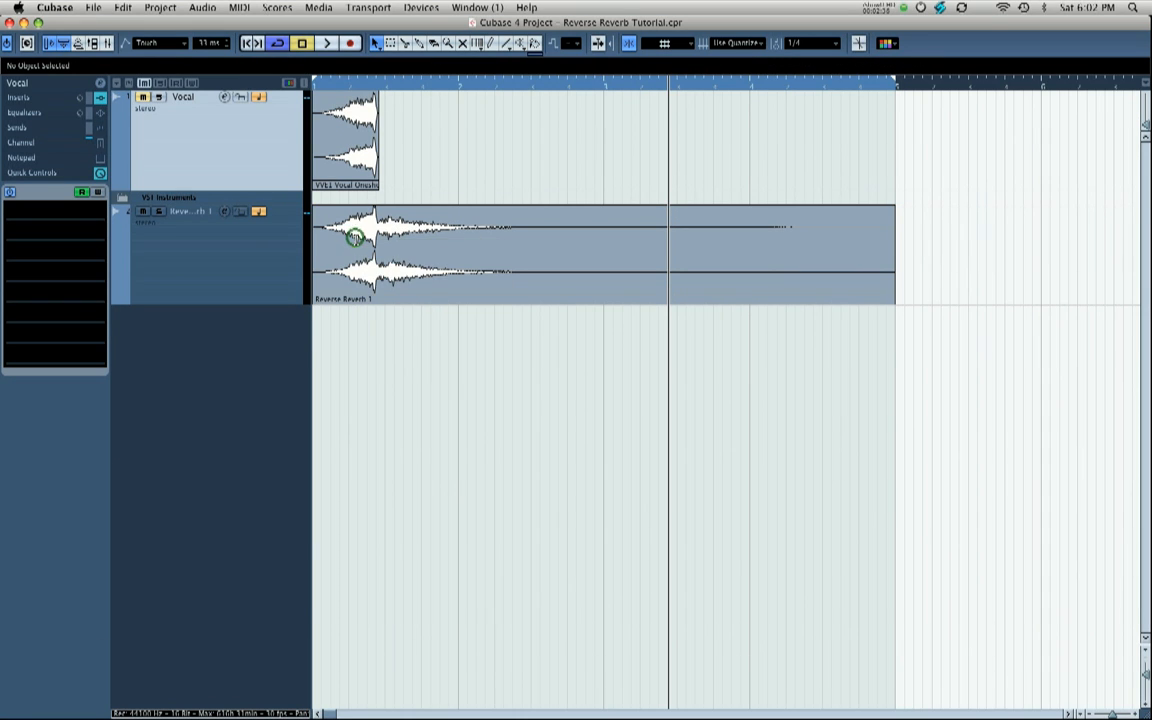
# Step: Reverse the Reverse Reverb 1 clip so its tail swells toward the end
pyautogui.rightClick(356, 238)
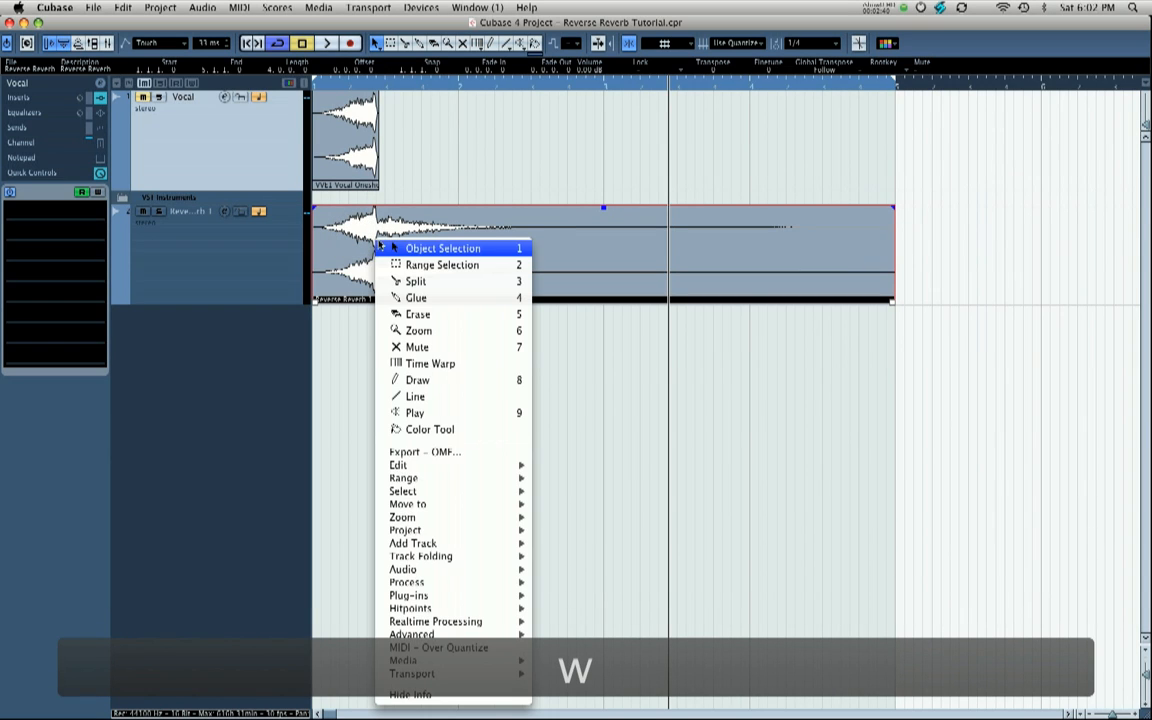
pyautogui.moveTo(408, 582)
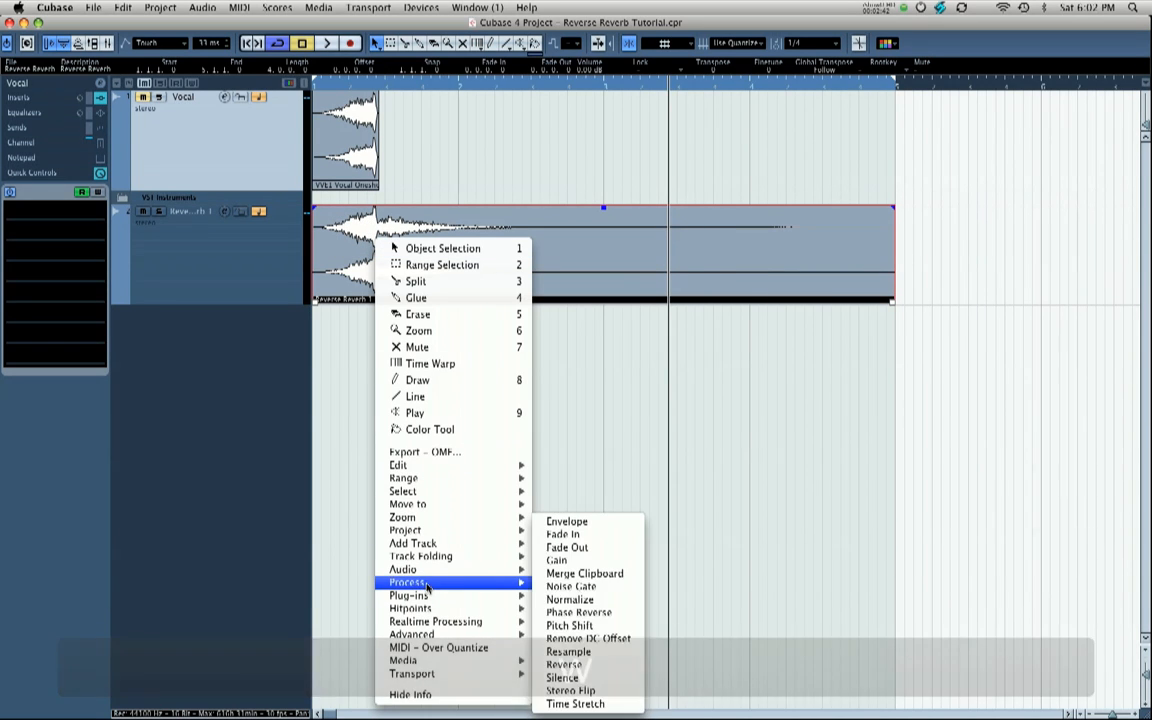
pyautogui.click(564, 664)
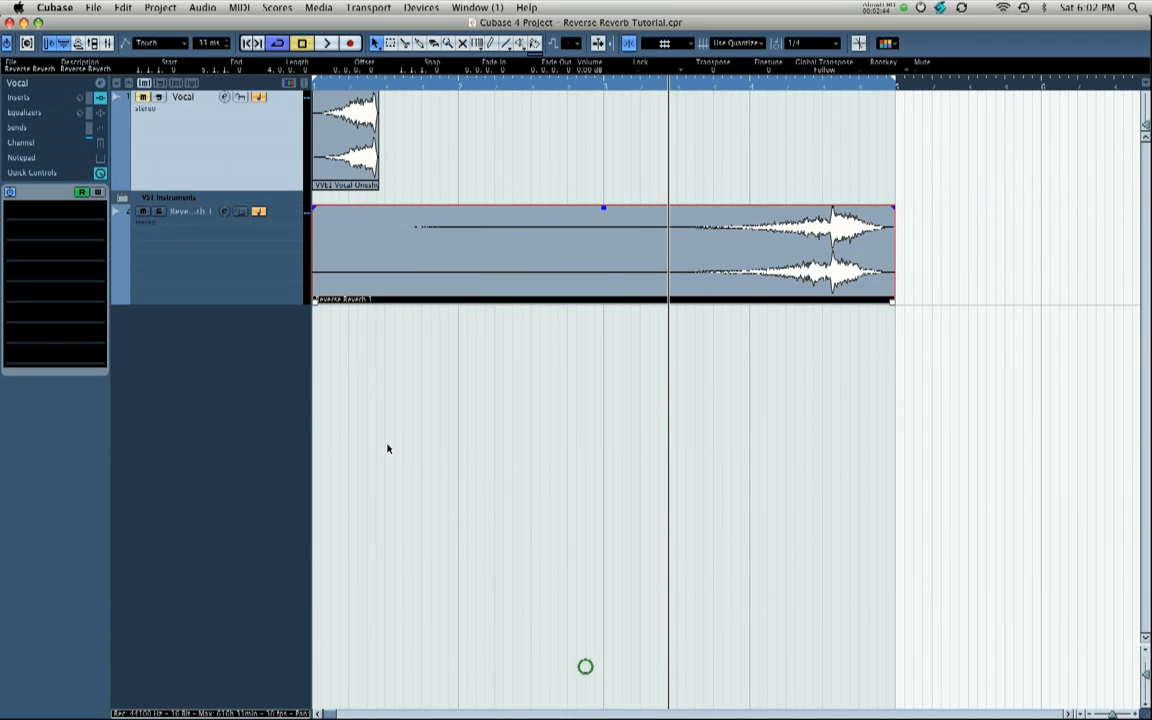